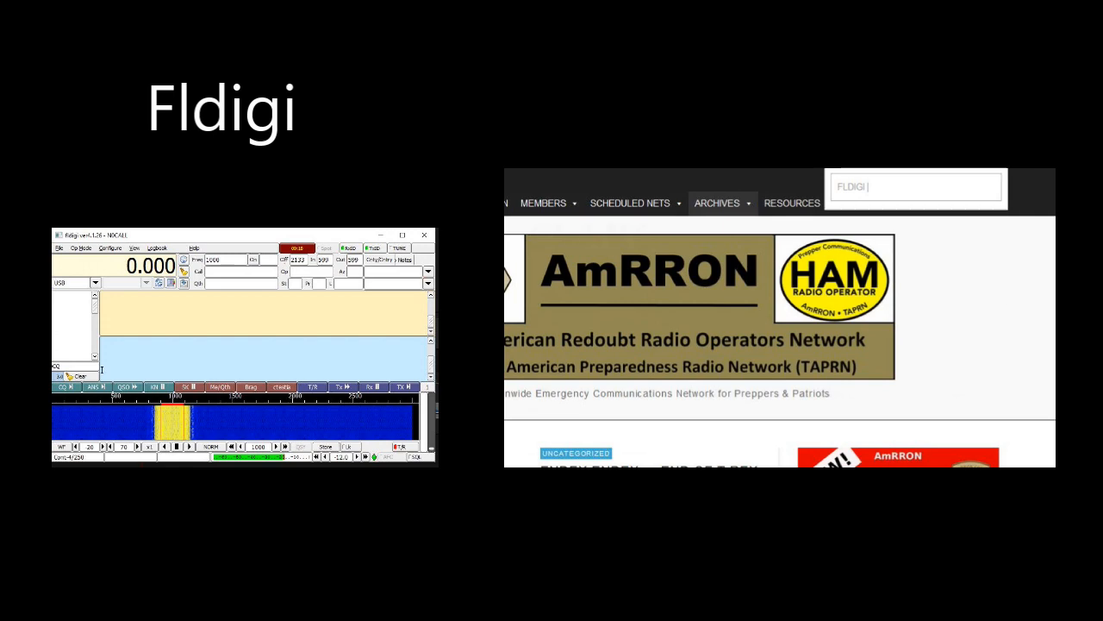
Submit the AmRRON site search for 'FLDIGI', loading the 76 matching posts.
{"action": "key", "text": "Return"}
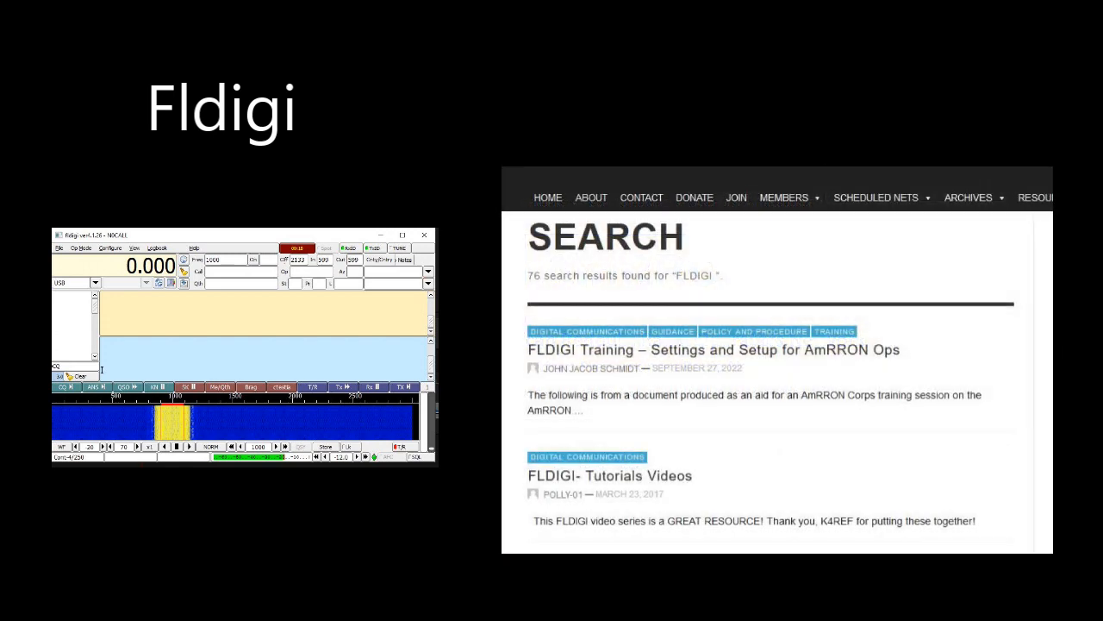